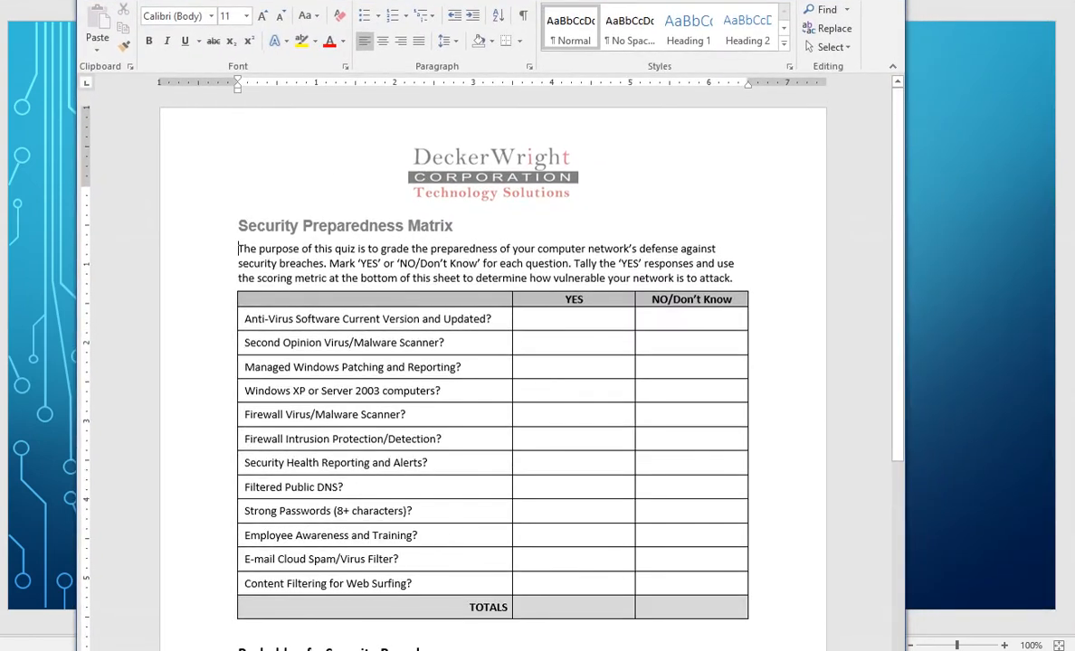
pyautogui.moveTo(719, 147)
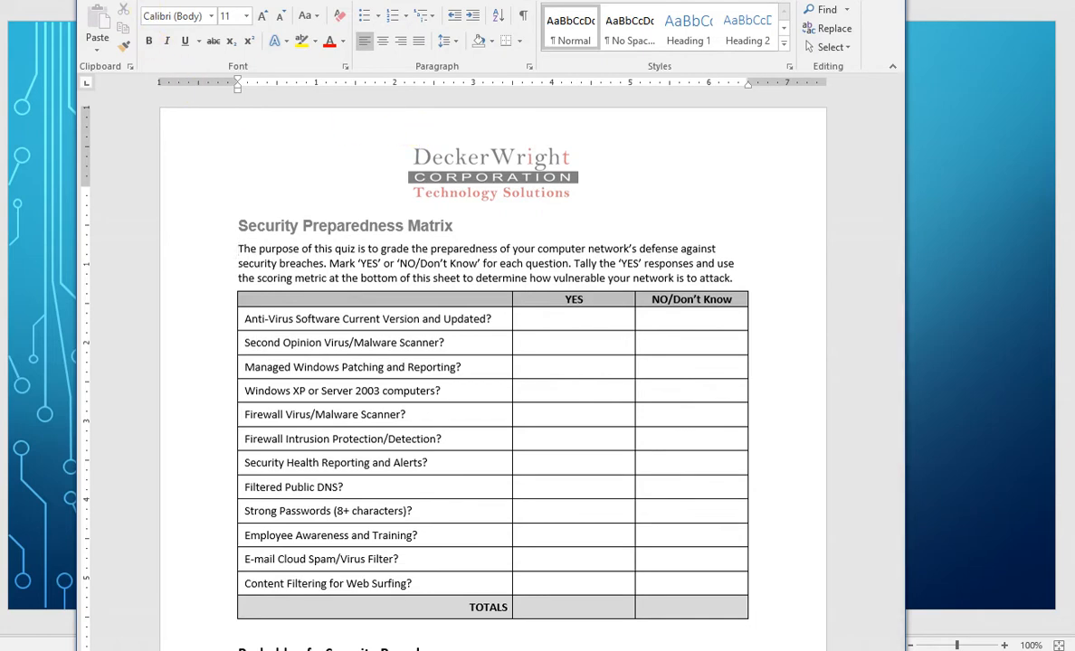
# - Switch from editing to the Info page for the Security Preparedness Matrix document
pyautogui.click(99, 11)
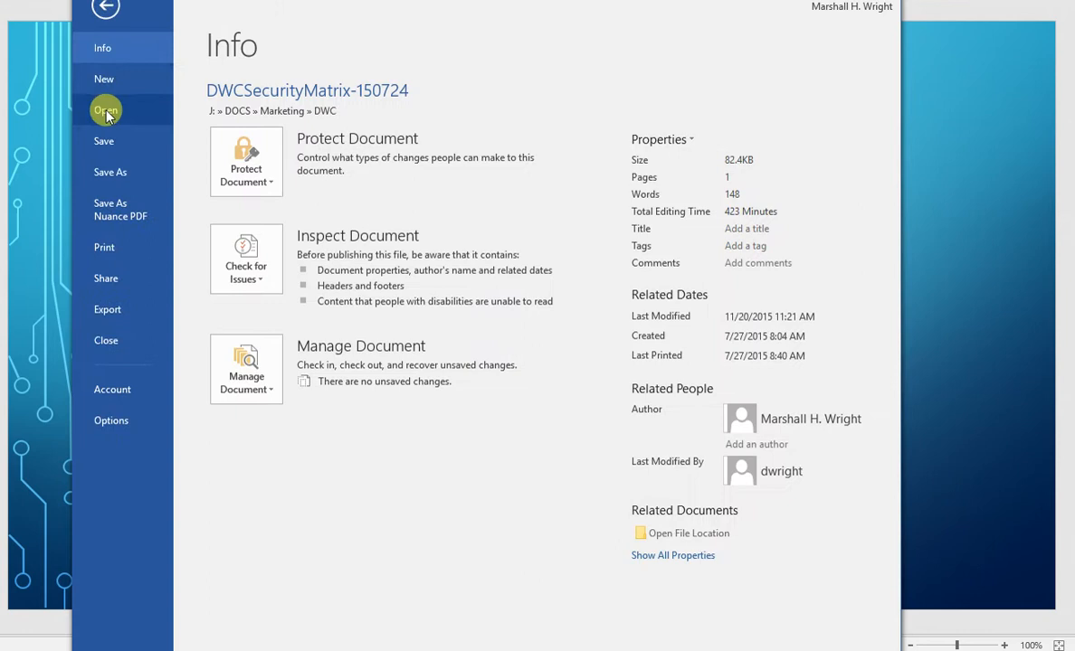
# - Show the Print pane with the matrix page preview and current printer settings
pyautogui.click(104, 247)
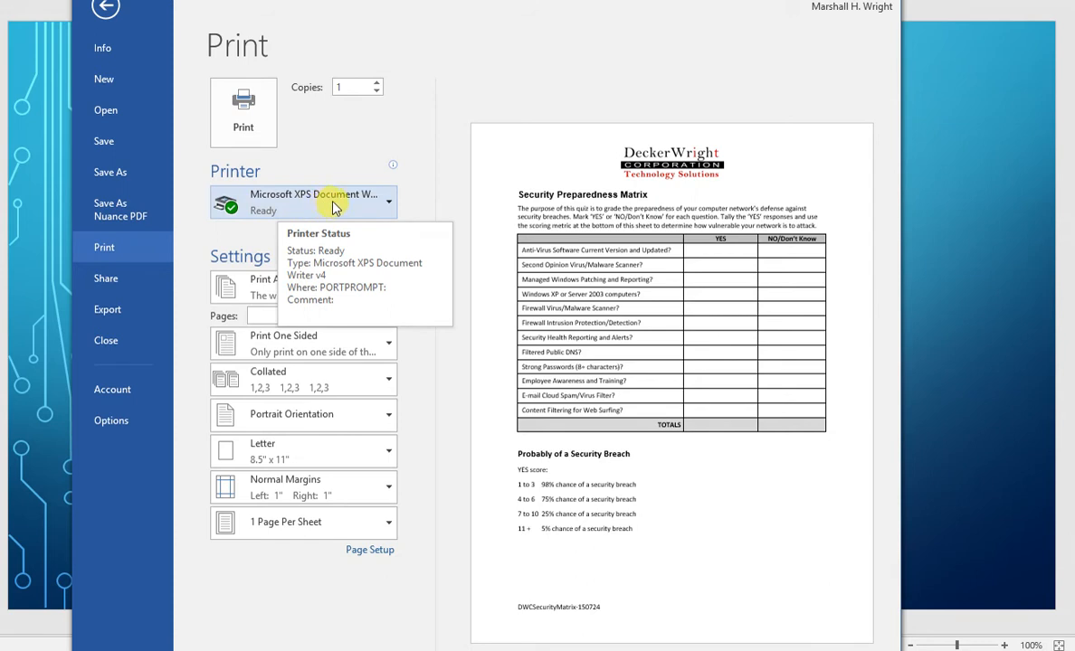
pyautogui.moveTo(366, 209)
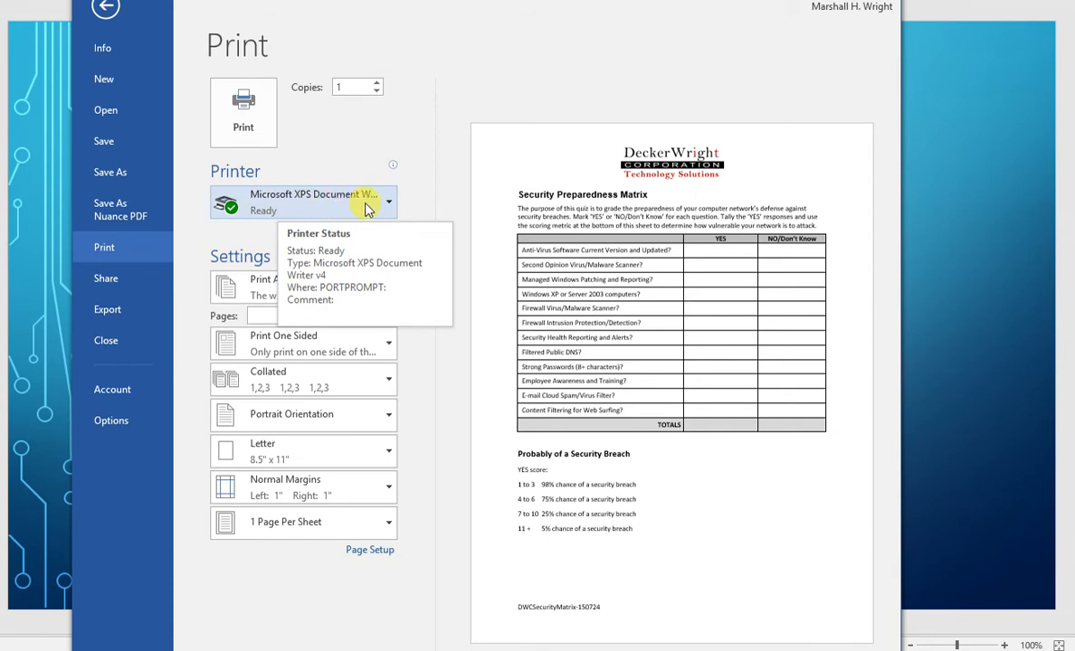
pyautogui.moveTo(414, 169)
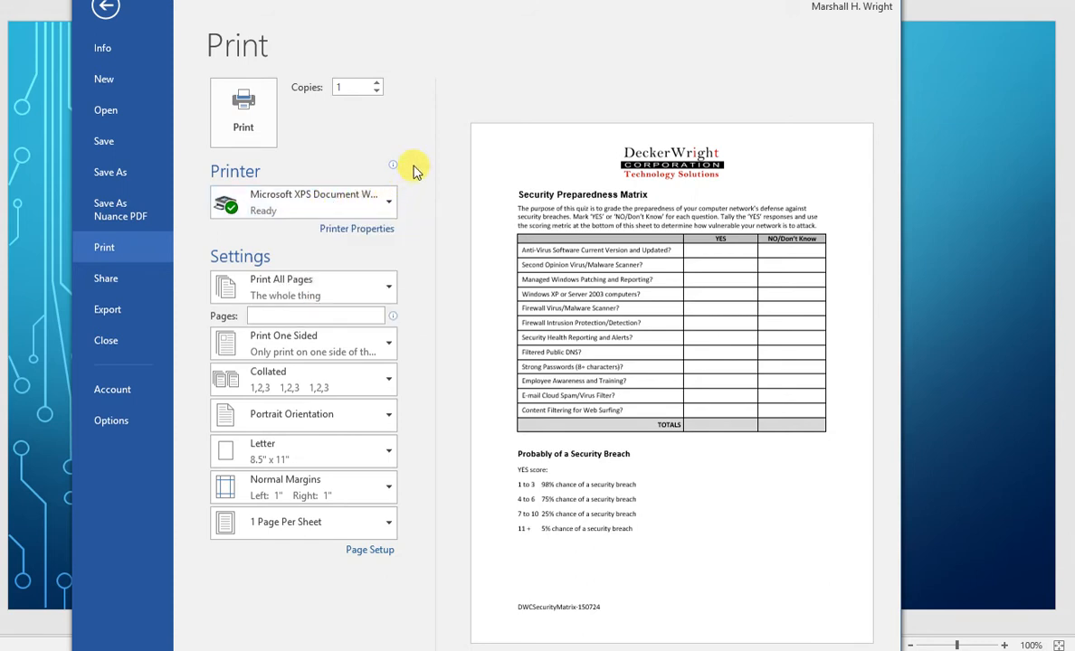
pyautogui.moveTo(321, 147)
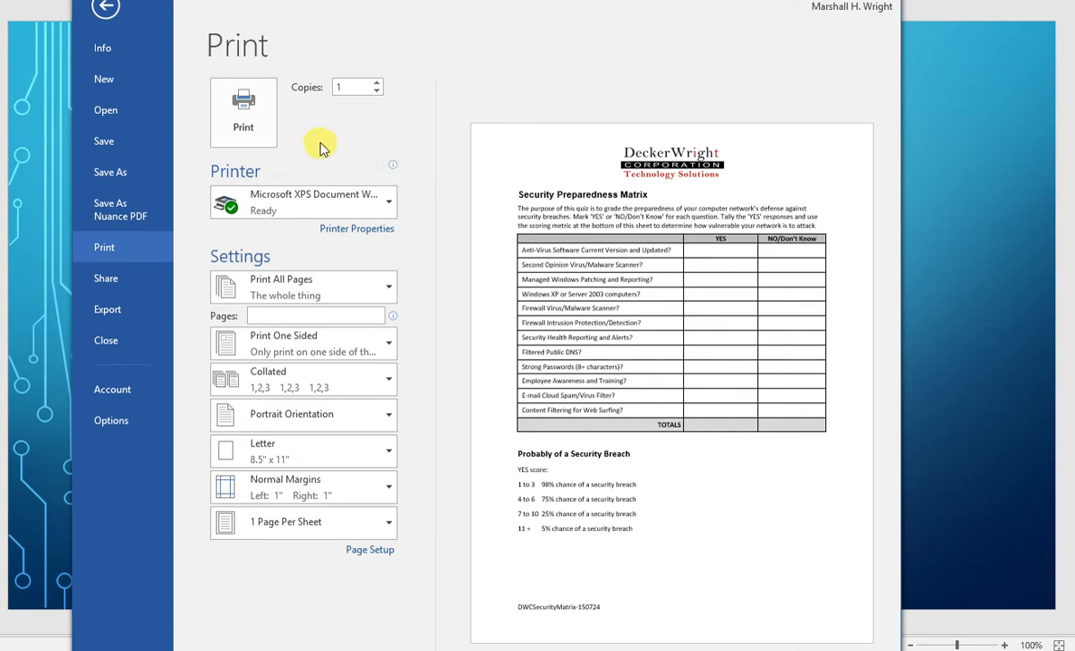
pyautogui.moveTo(329, 147)
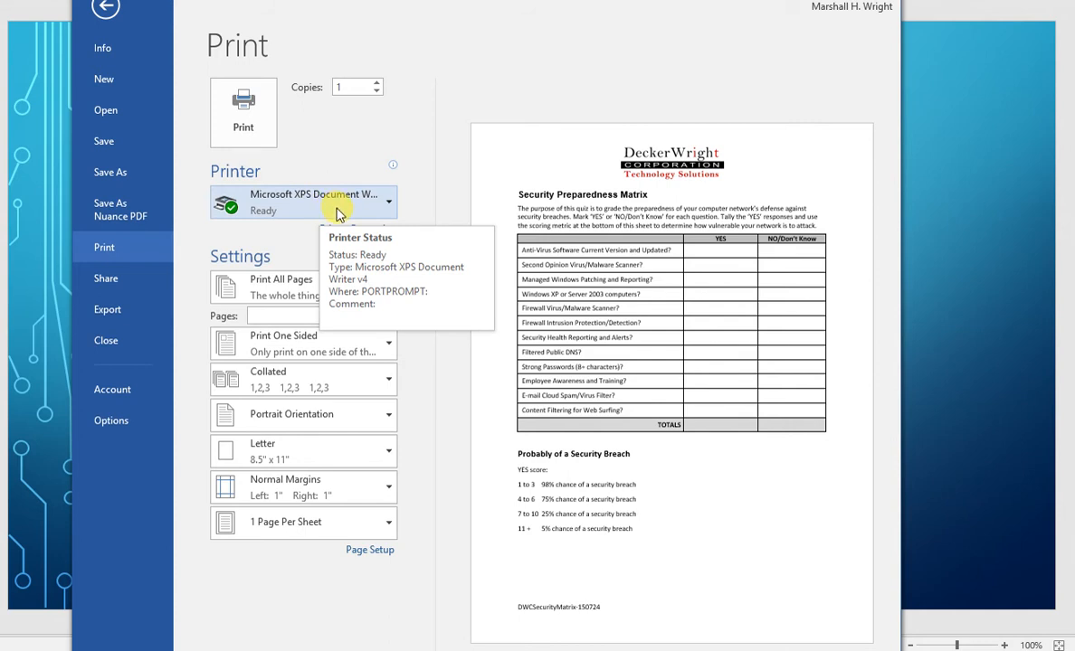
pyautogui.moveTo(238, 225)
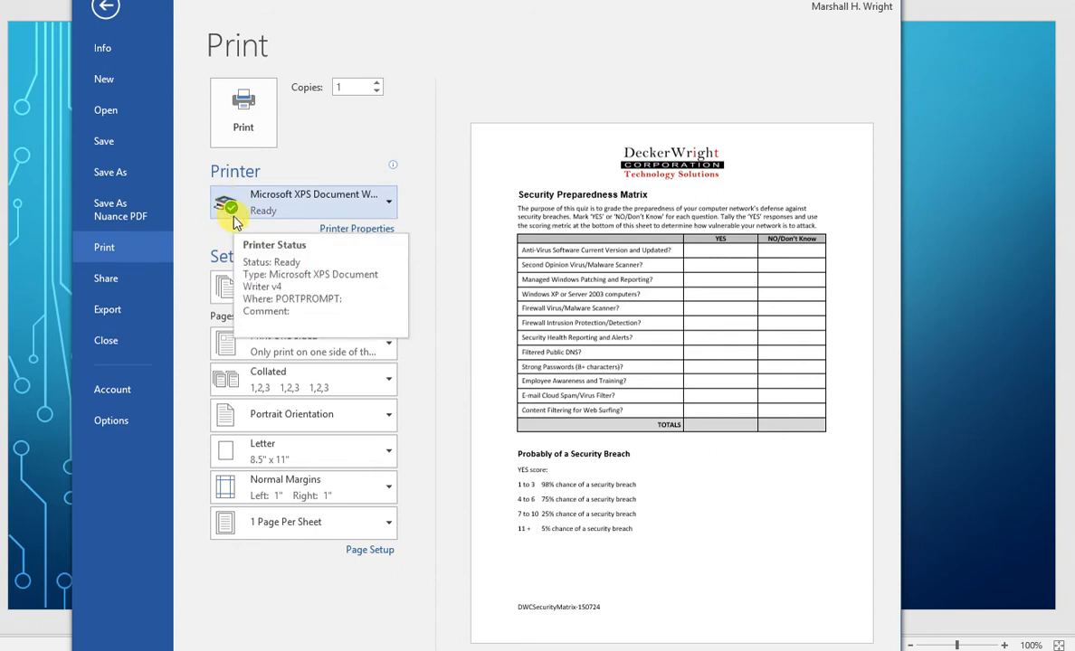
pyautogui.moveTo(276, 203)
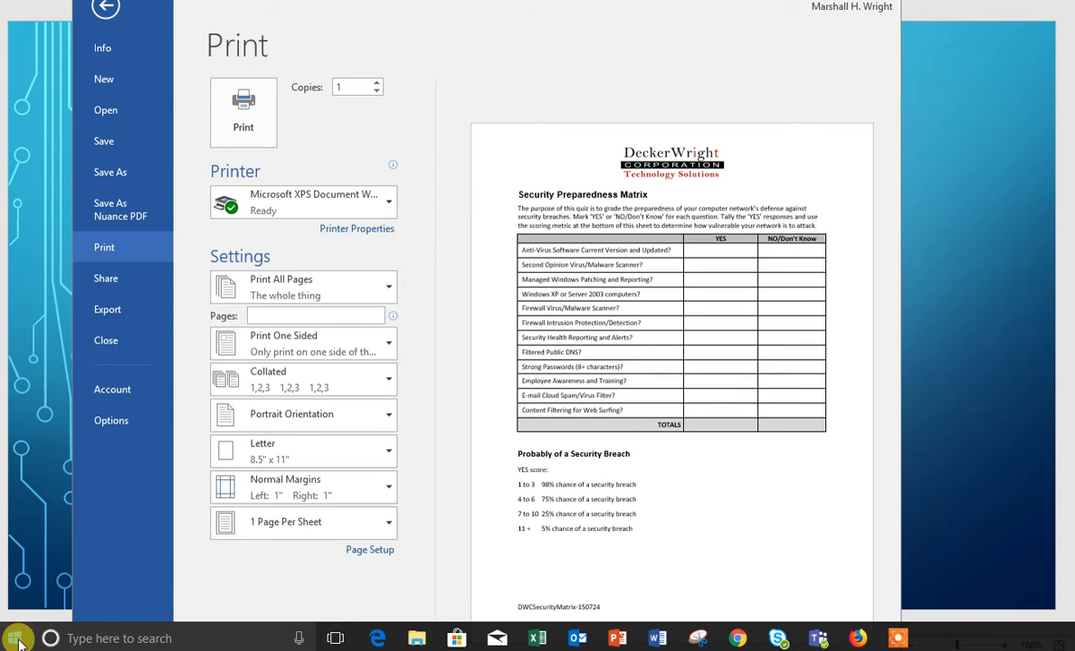
# - Launch Windows Settings from the Start button's quick links menu
pyautogui.rightClick(18, 638)
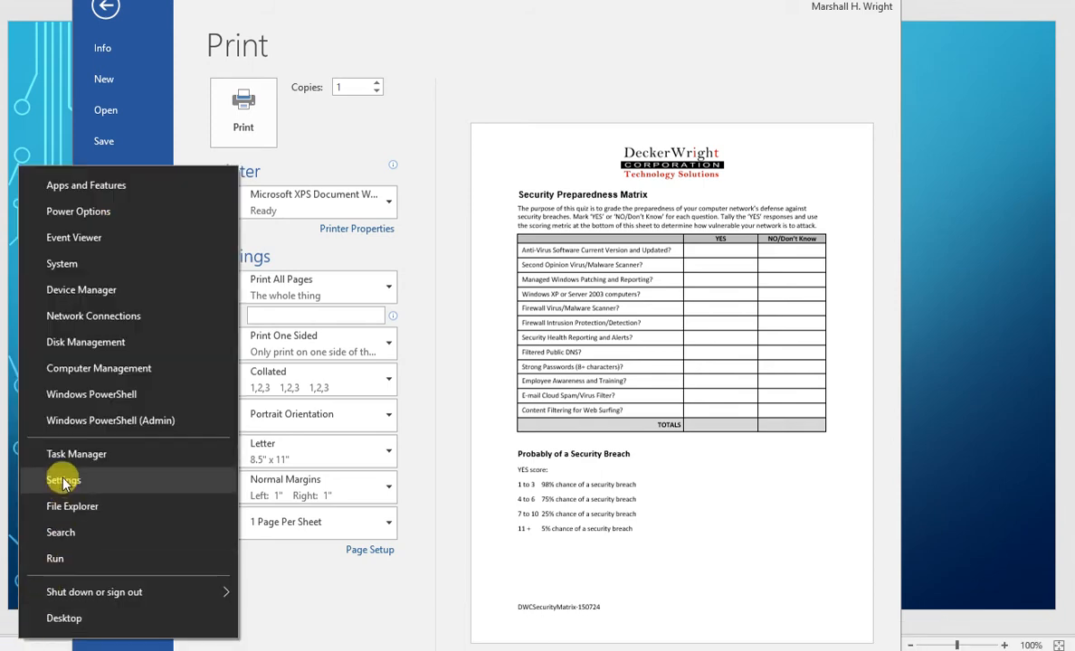
pyautogui.click(64, 481)
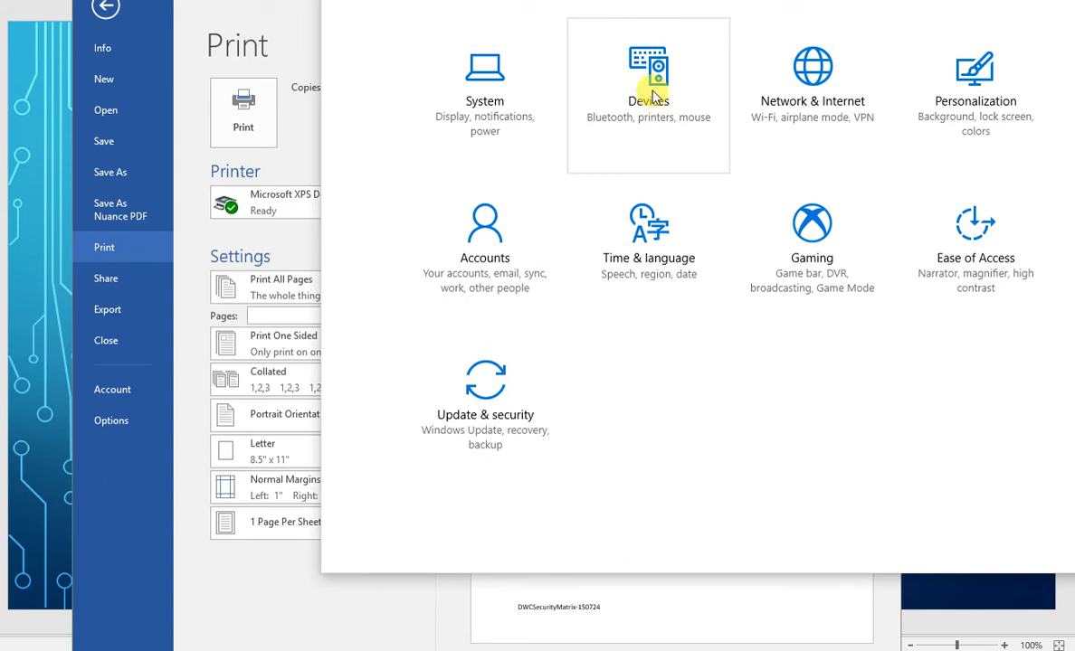
pyautogui.moveTo(631, 125)
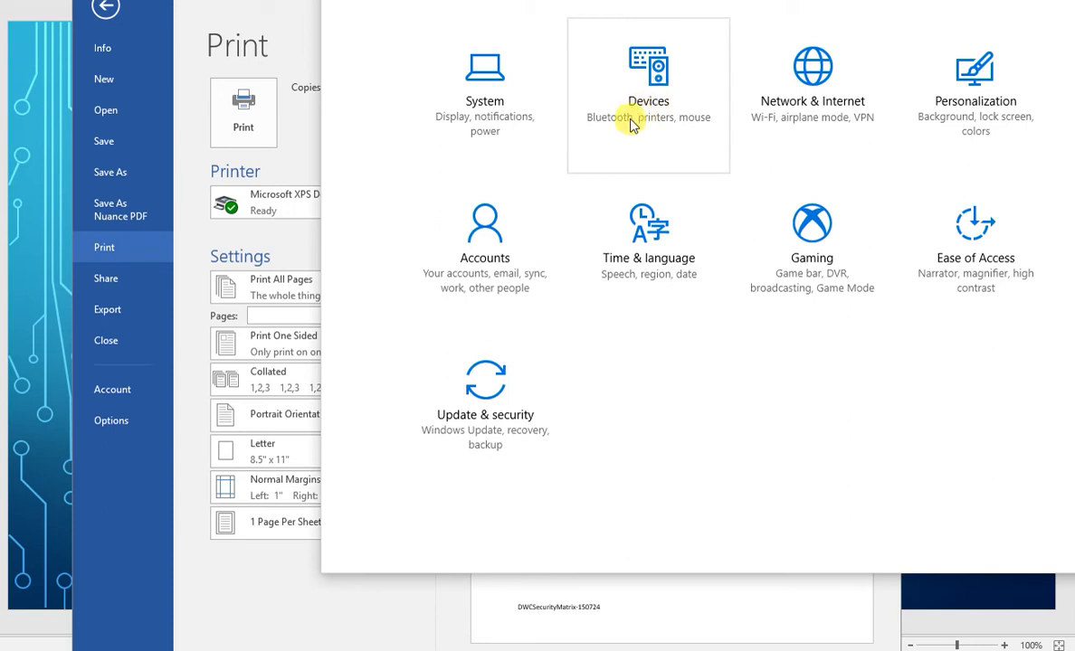
pyautogui.moveTo(649, 101)
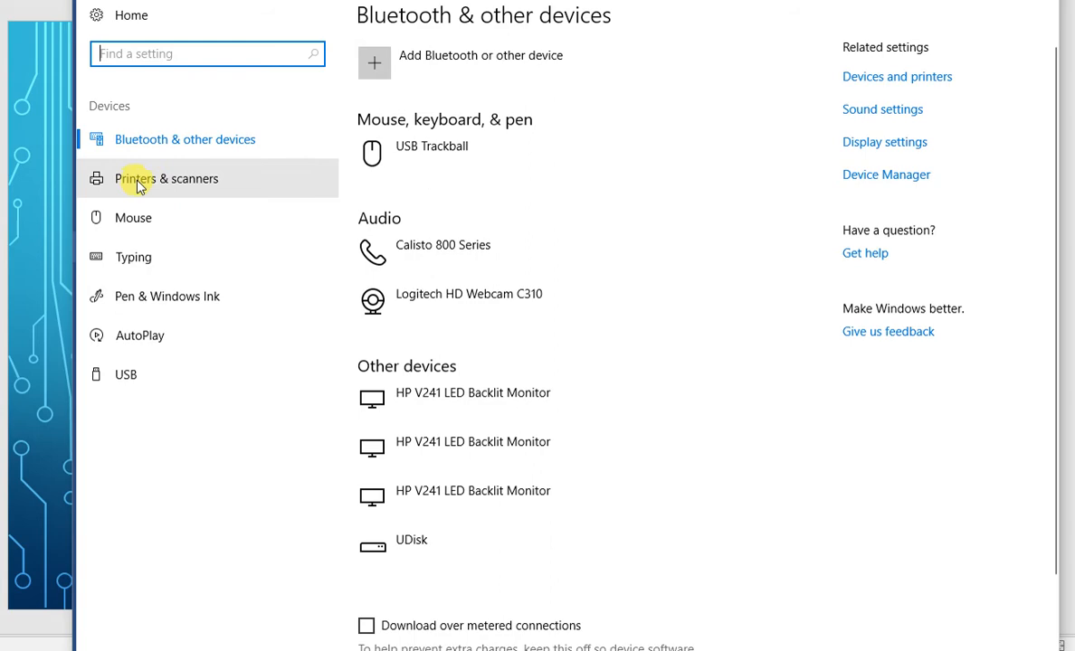
# - List Printers & scanners and expand the MHW Office printer's actions
pyautogui.click(166, 178)
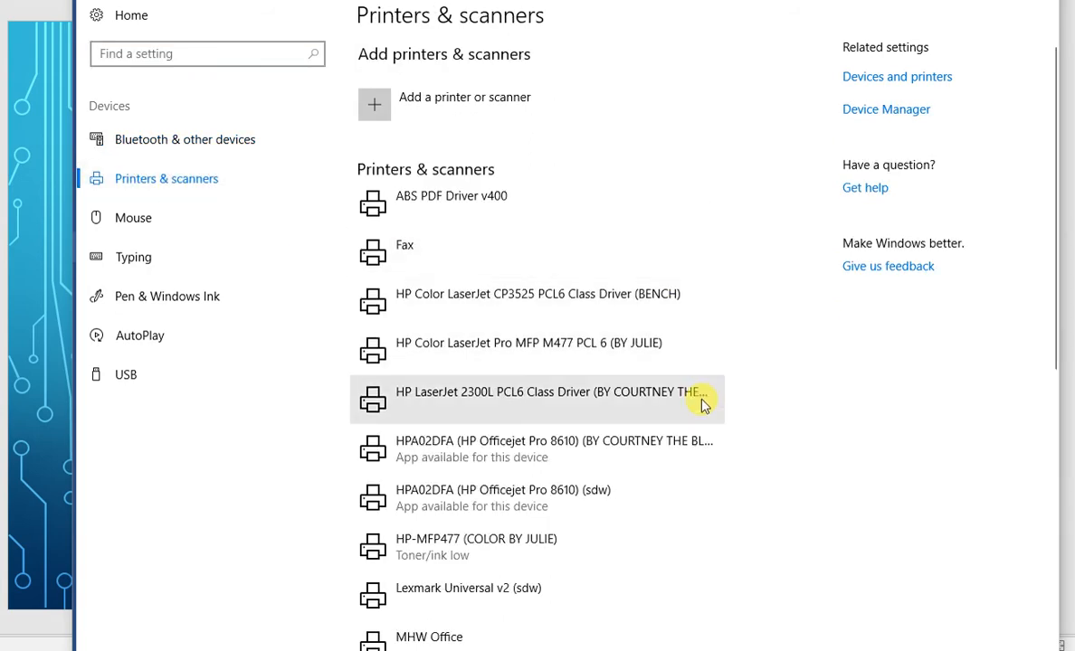
pyautogui.moveTo(1054, 204)
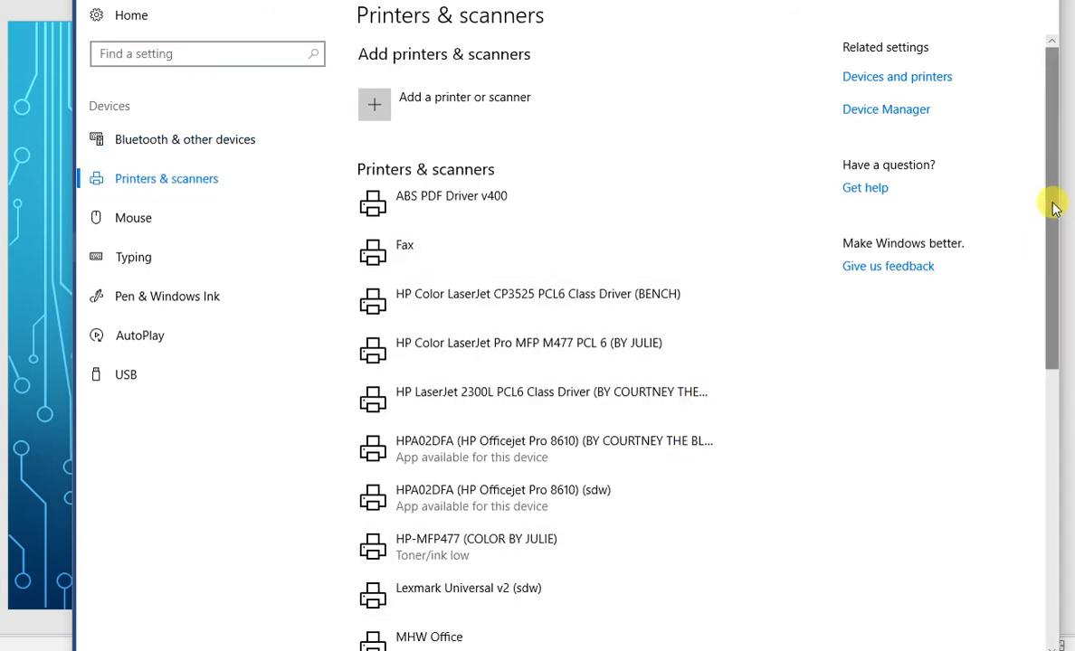
pyautogui.scroll(-3)
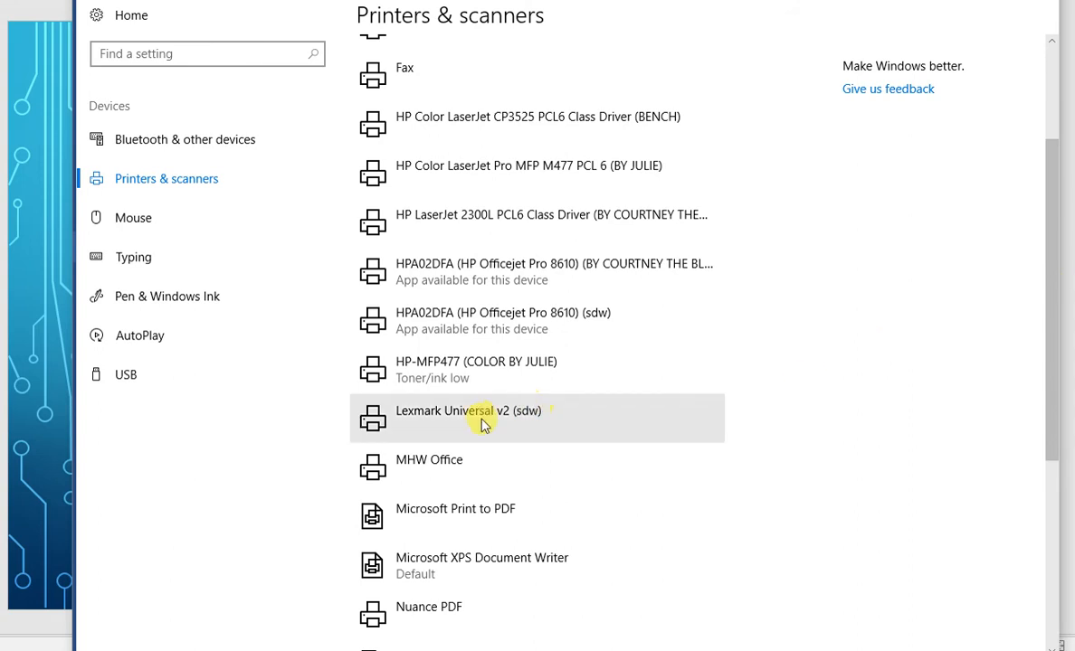
pyautogui.moveTo(443, 468)
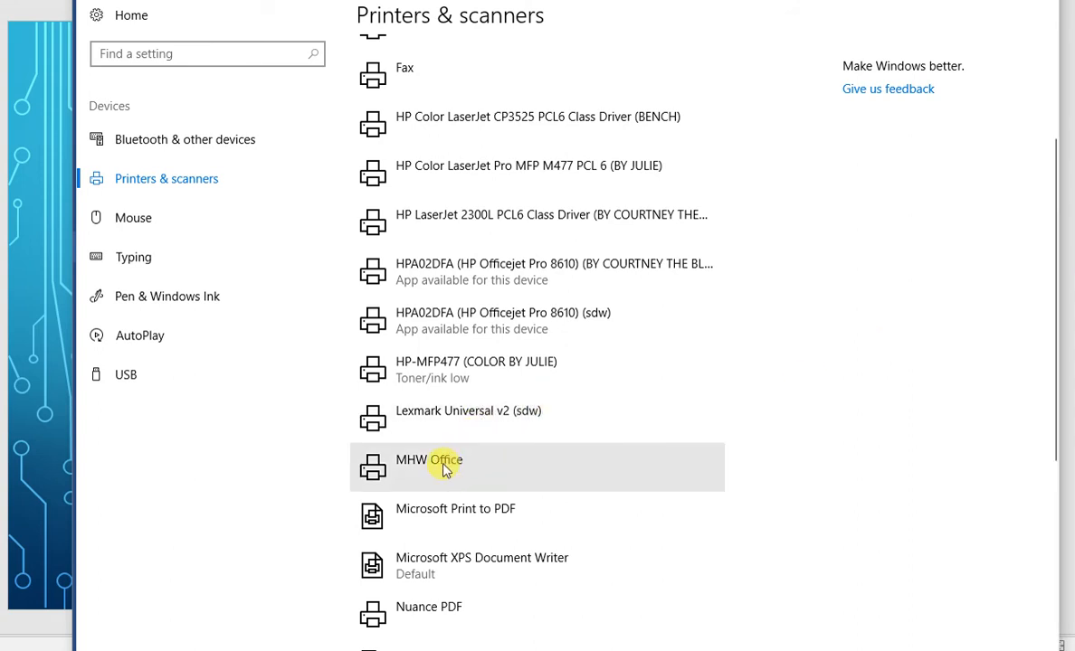
pyautogui.click(429, 459)
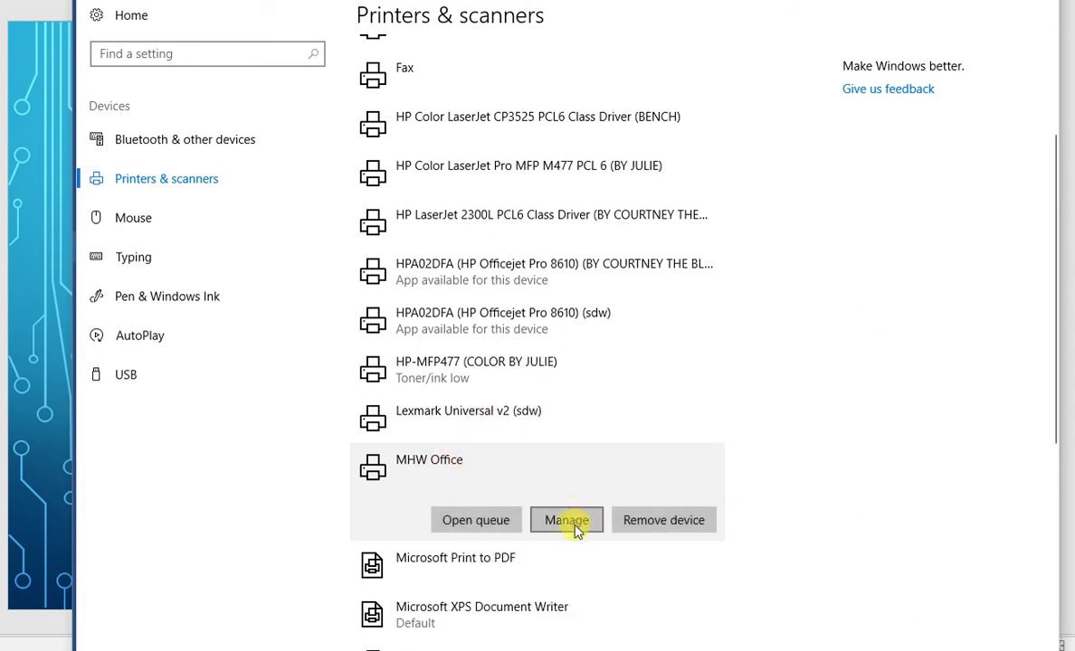
# - Set MHW Office as the default printer from its Manage page
pyautogui.click(566, 520)
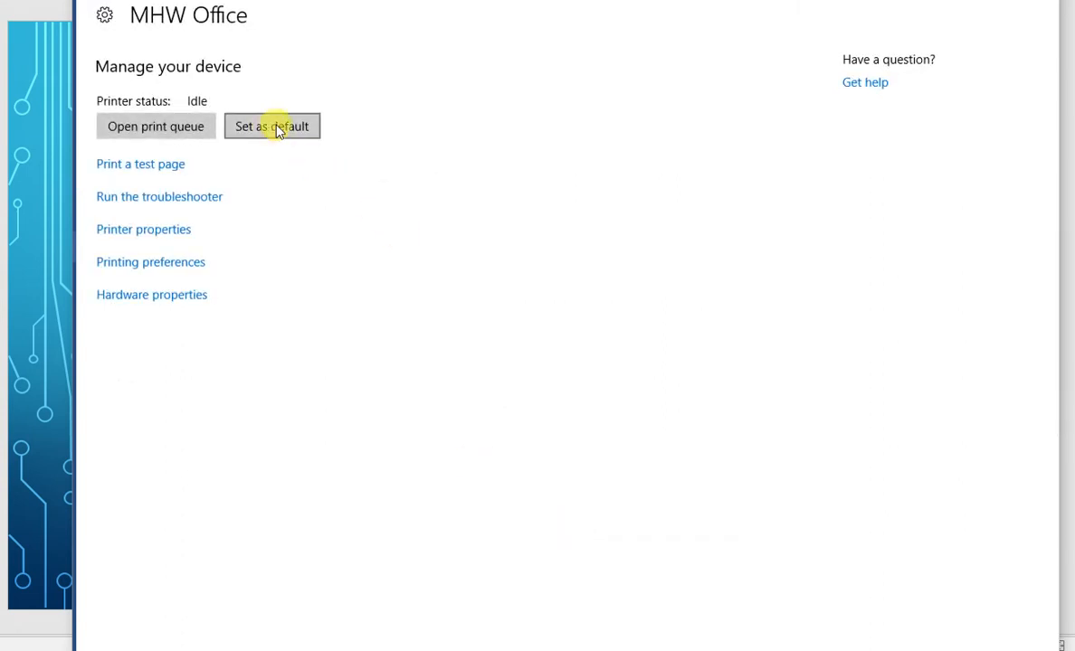
pyautogui.click(271, 126)
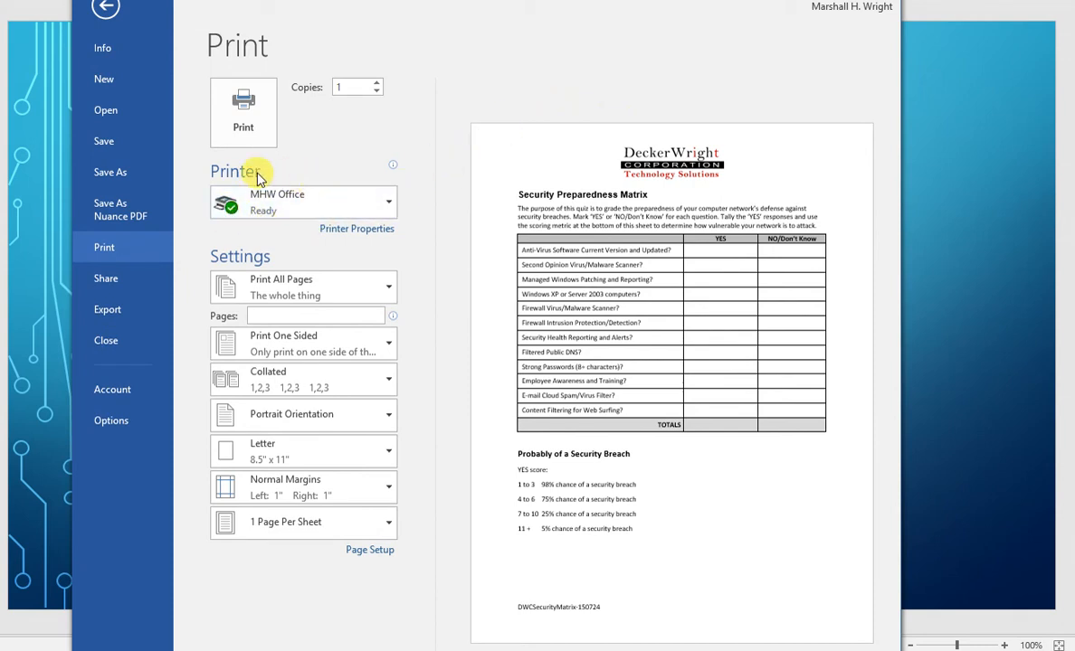
pyautogui.moveTo(308, 237)
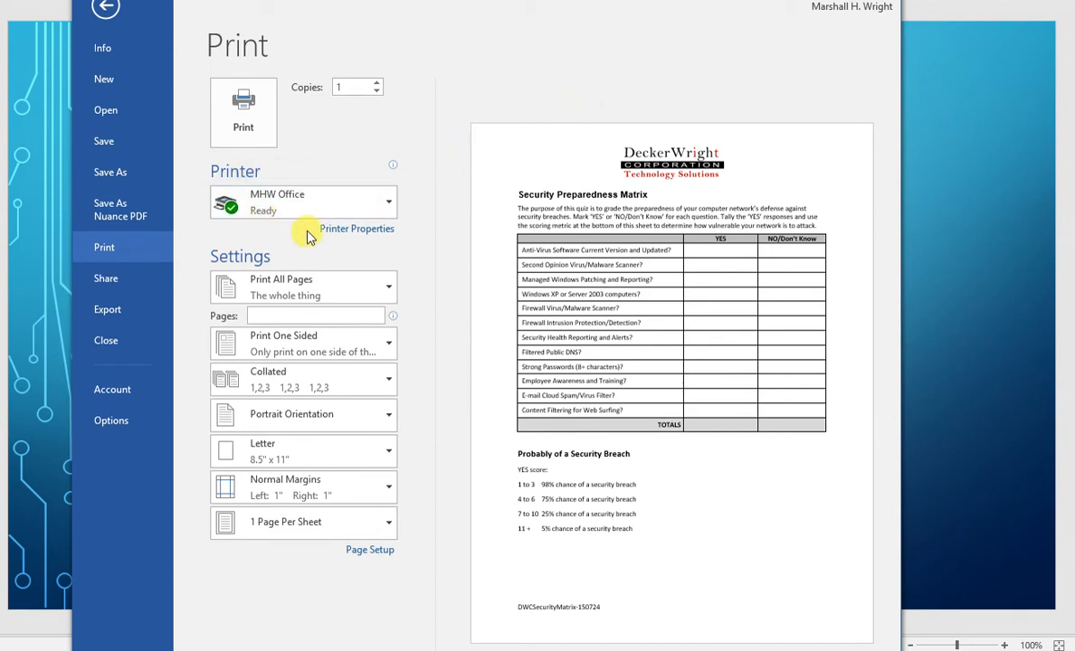
pyautogui.moveTo(331, 115)
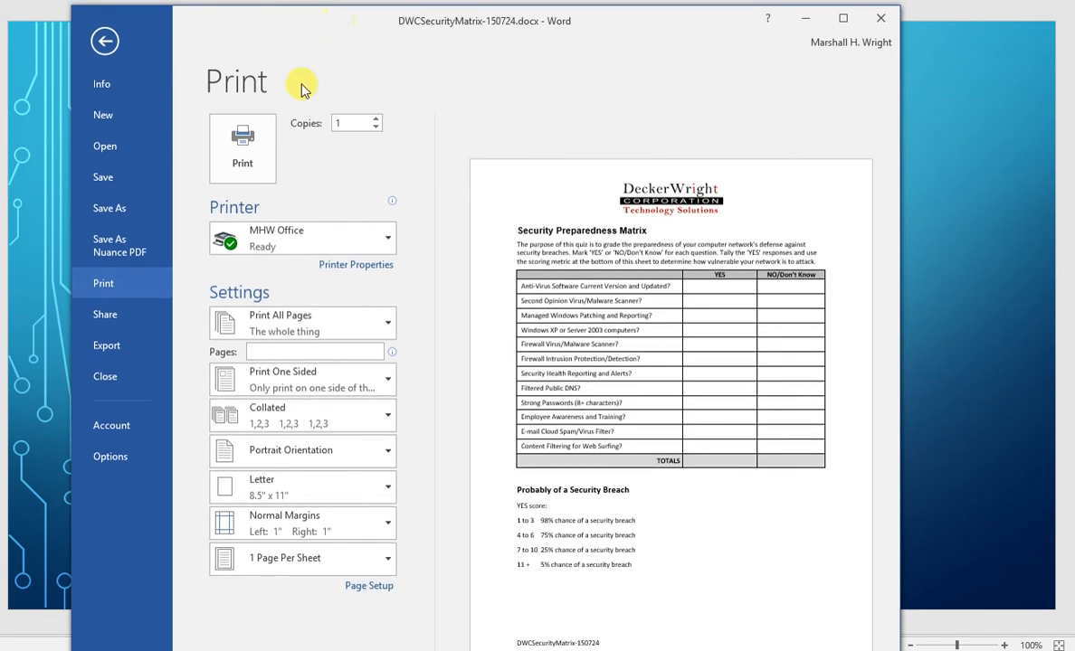
# - Print the Security Preparedness Matrix on the MHW Office printer
pyautogui.click(105, 41)
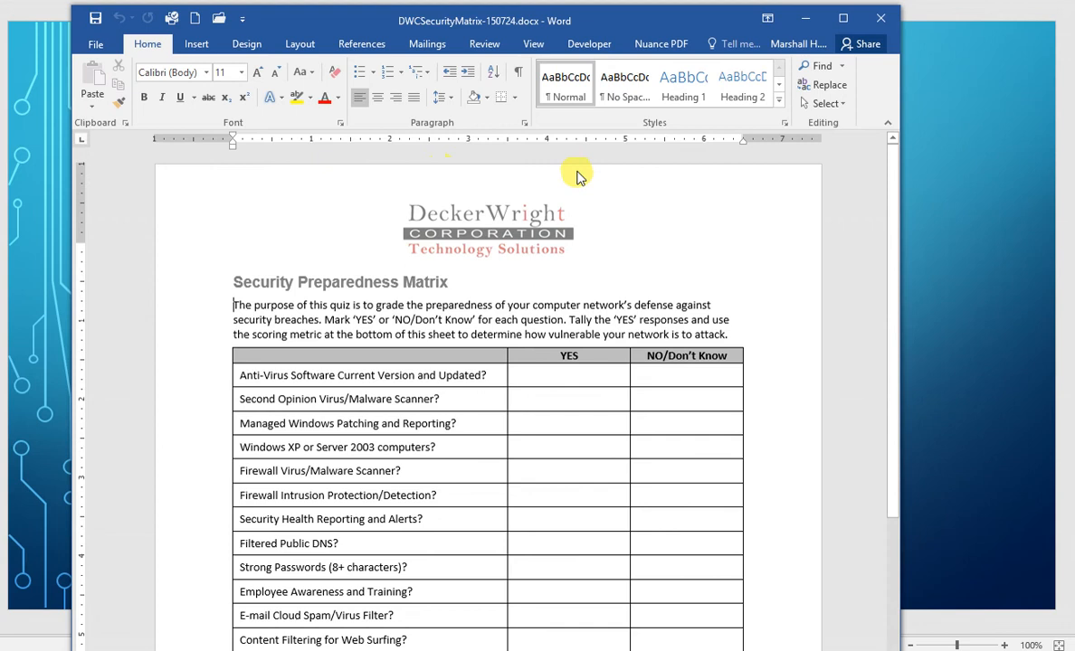